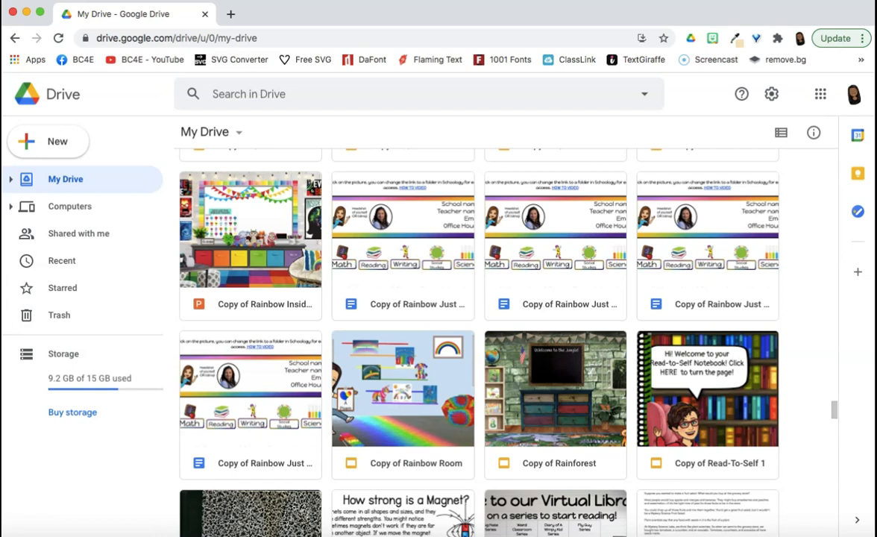
# Scroll the My Drive list to reach the duplicate rainbow teacher-info copies.
pyautogui.scroll(3)
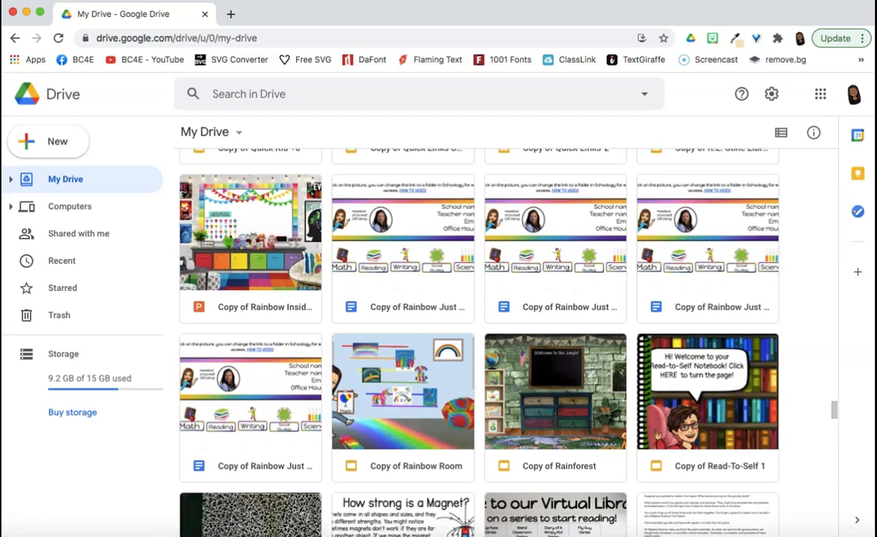
pyautogui.moveTo(728, 211)
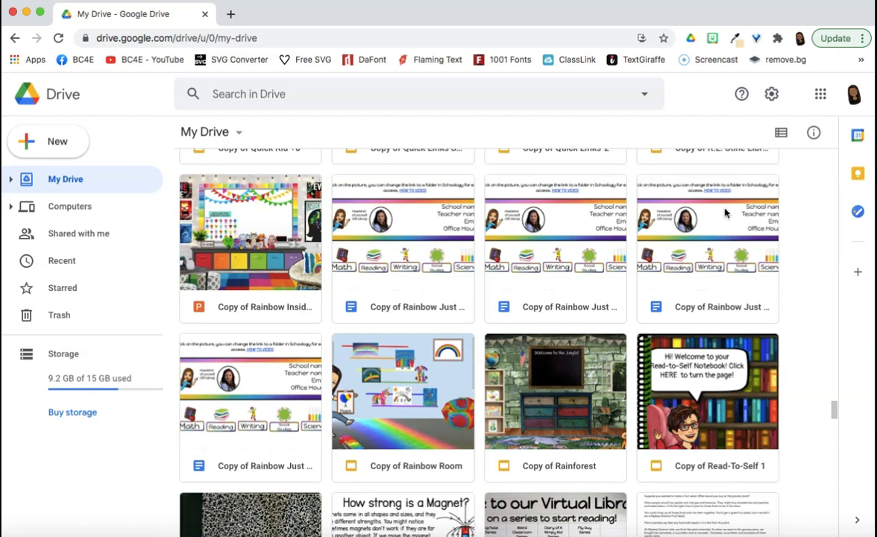
pyautogui.moveTo(436, 308)
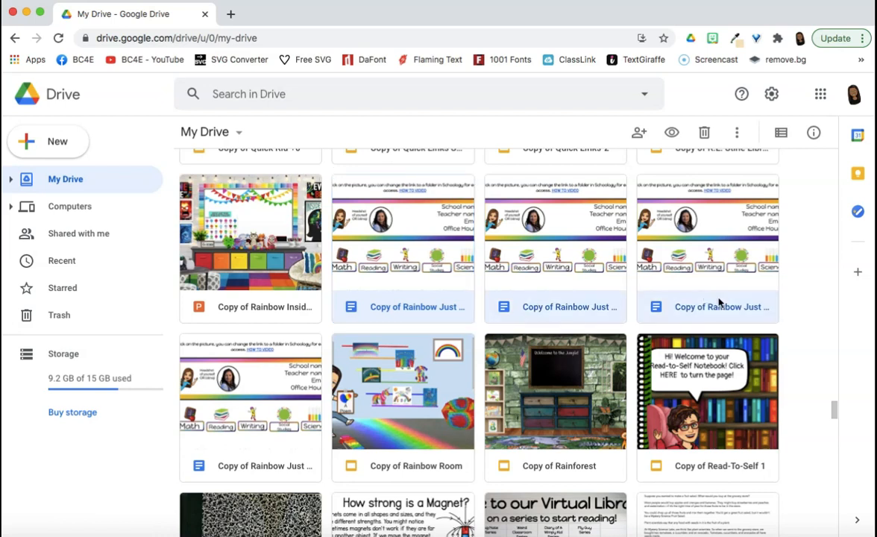
pyautogui.moveTo(510, 307)
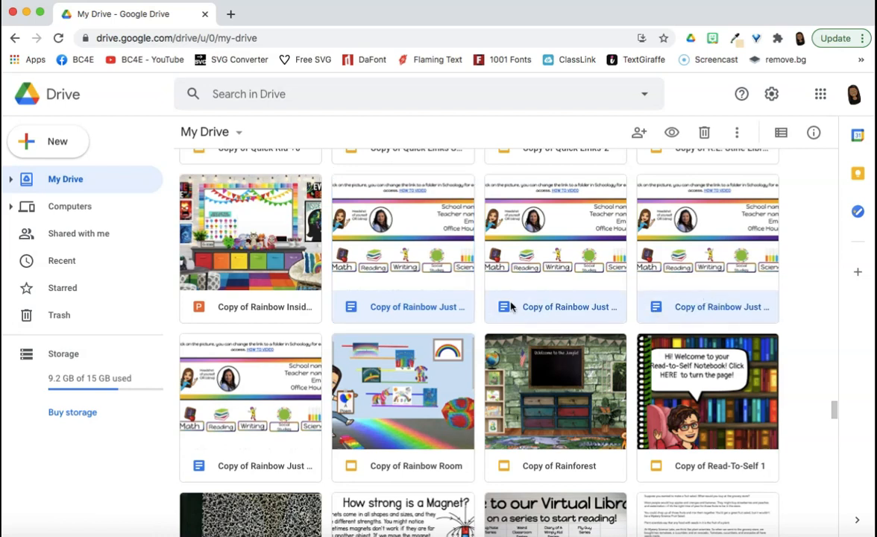
pyautogui.moveTo(721, 307)
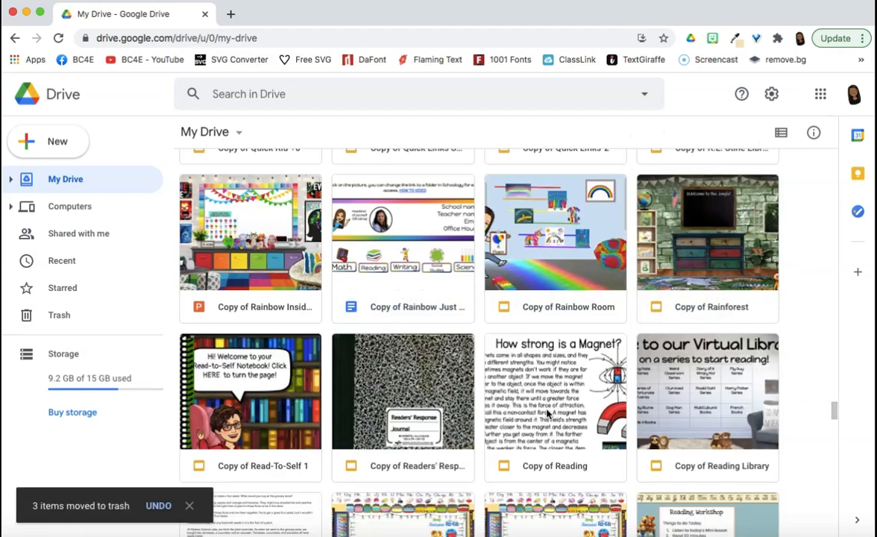
pyautogui.moveTo(417, 296)
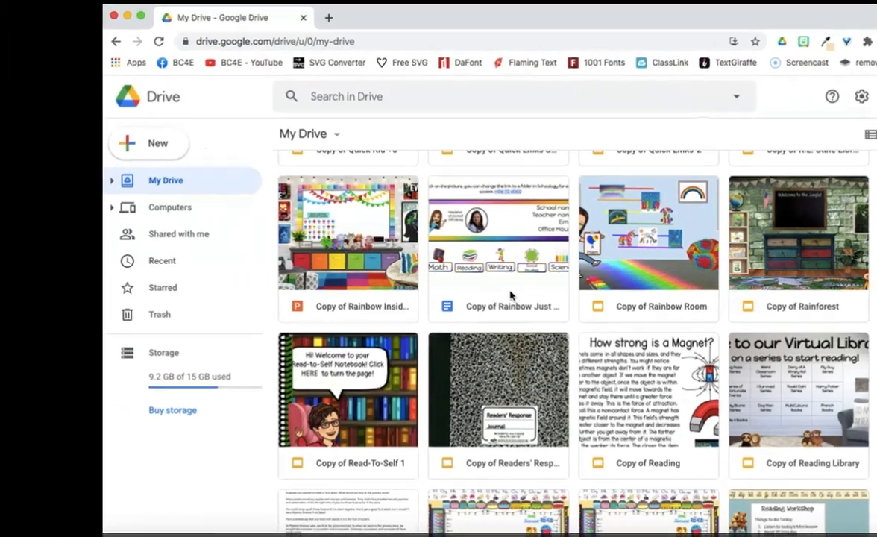
# Search My Drive for 'high' to list the Copy of Copy files.
pyautogui.write('high')
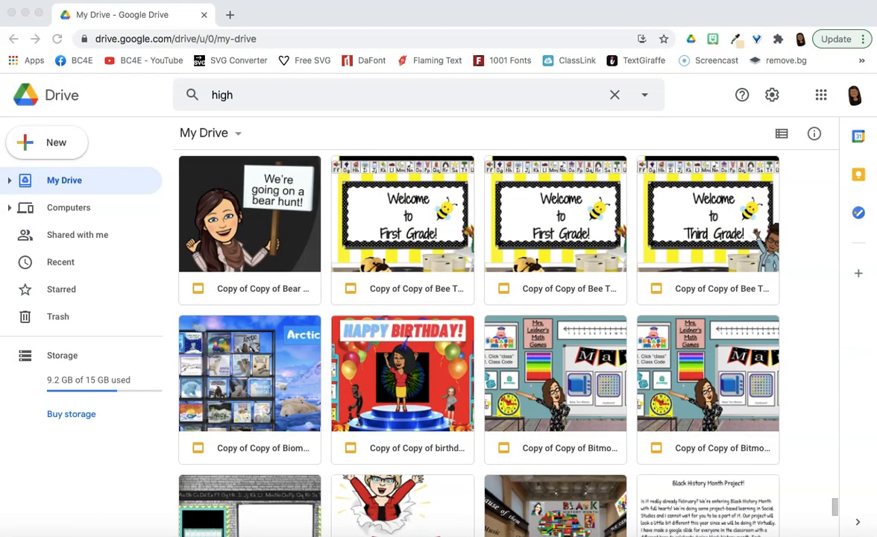
pyautogui.moveTo(602, 242)
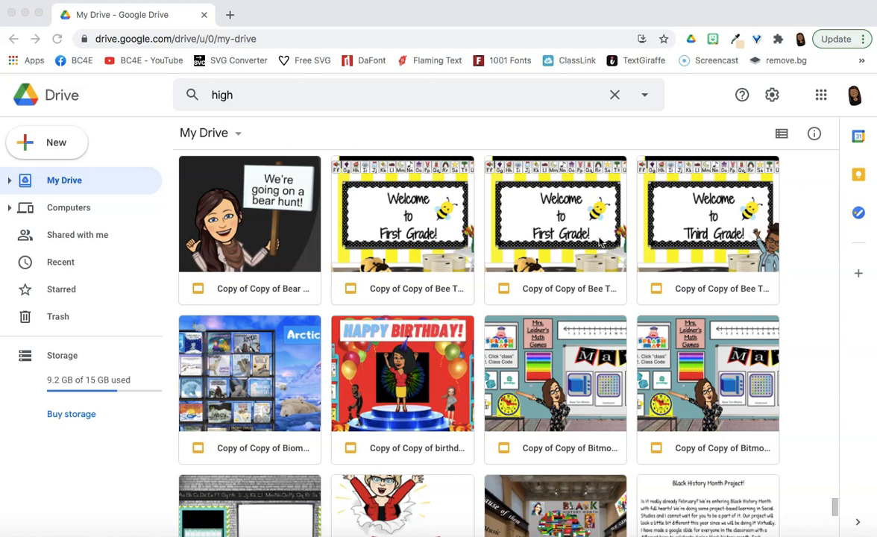
pyautogui.moveTo(707, 255)
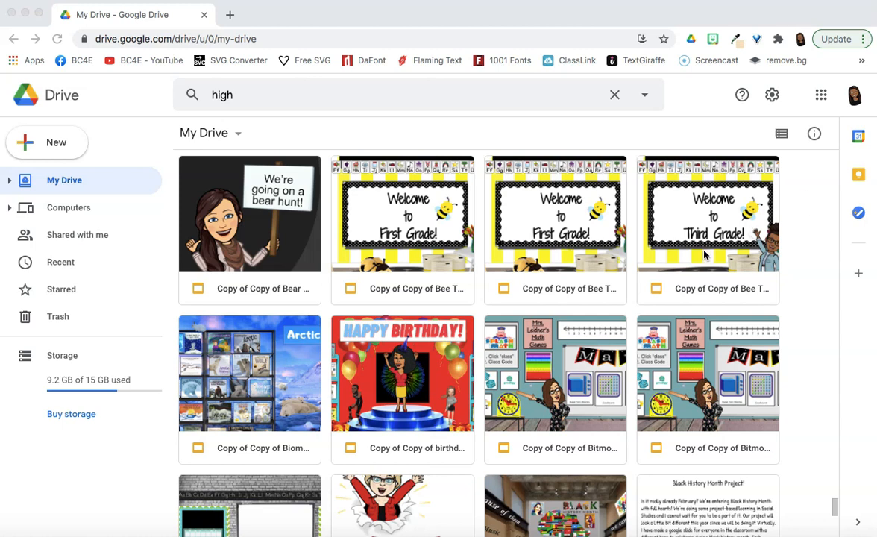
pyautogui.moveTo(728, 373)
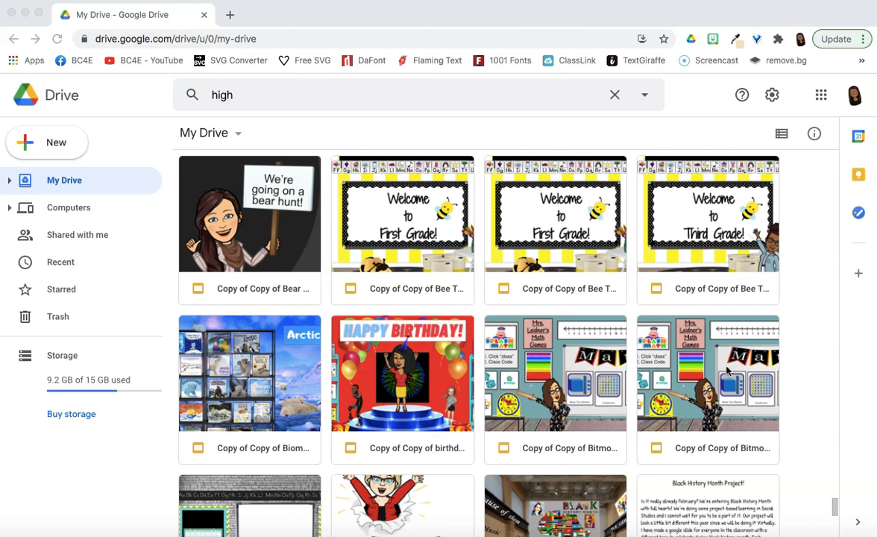
pyautogui.moveTo(734, 406)
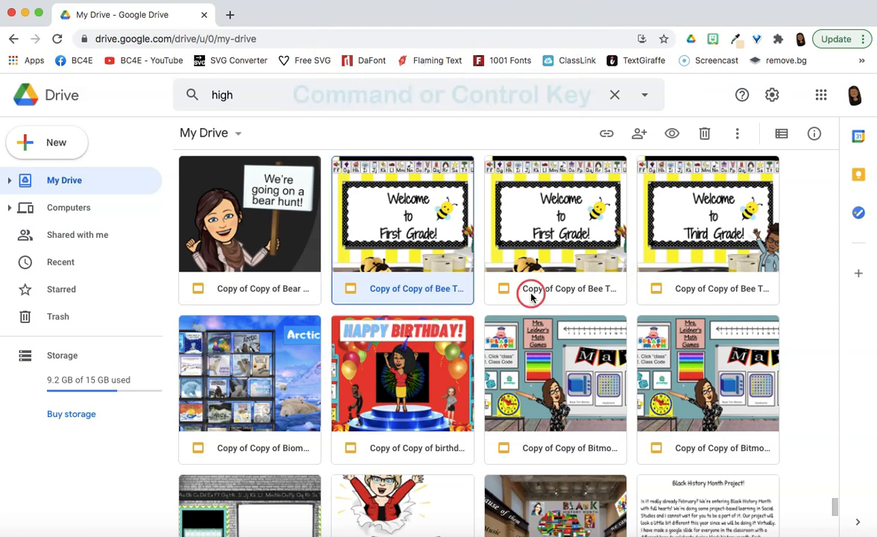
# Command-click the second First Grade welcome copy and a classroom-scene copy, then trash the selection.
pyautogui.click(531, 290)
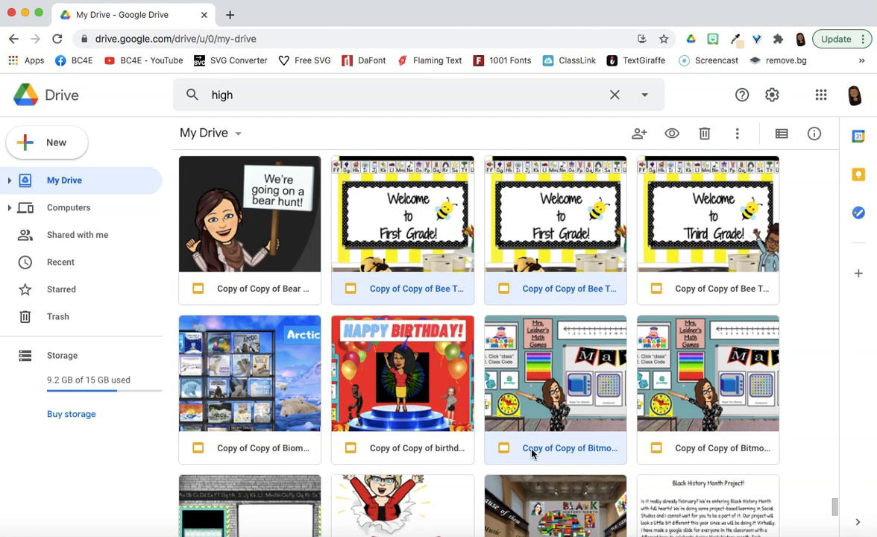
pyautogui.click(531, 447)
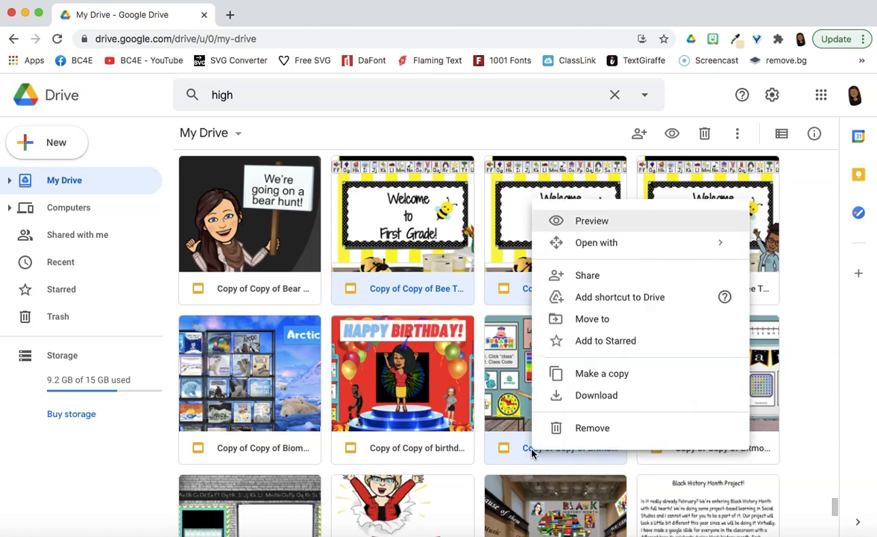
pyautogui.moveTo(591, 427)
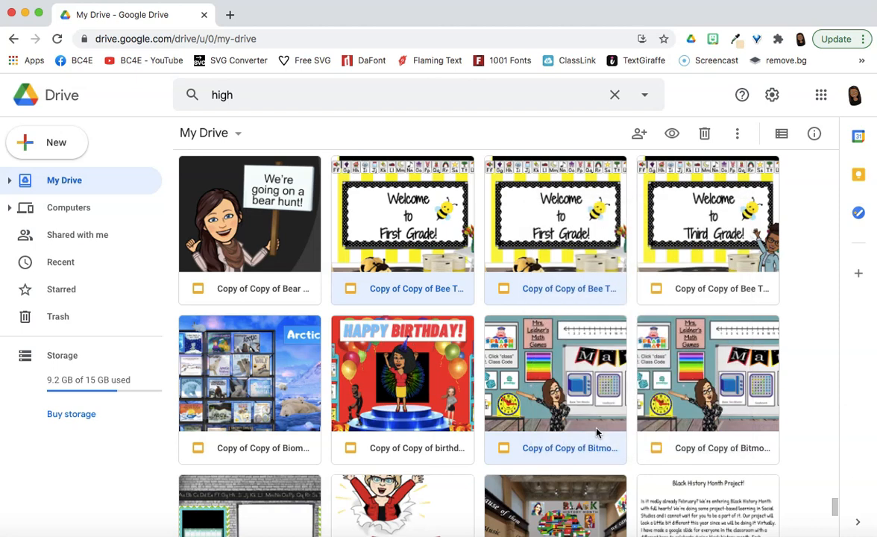
pyautogui.click(704, 133)
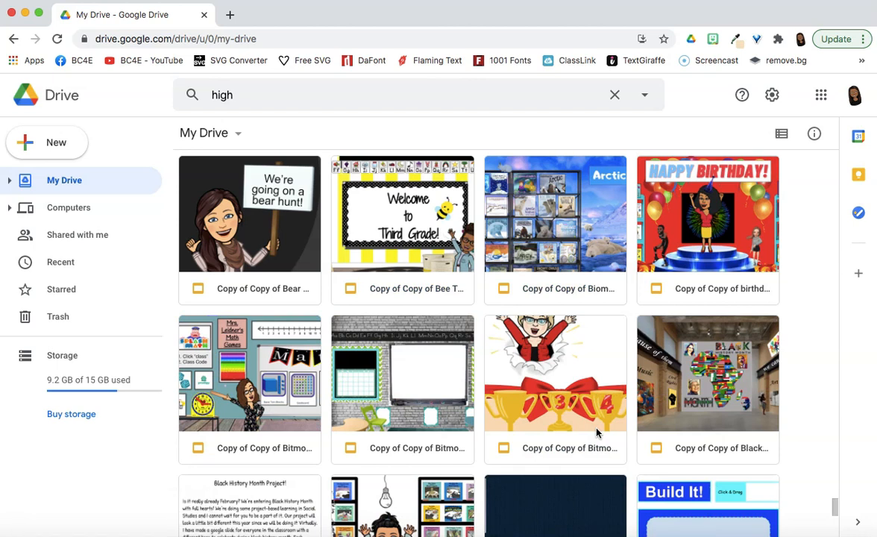
# Clear the 'high' search so the full My Drive grid is listed again.
pyautogui.click(614, 94)
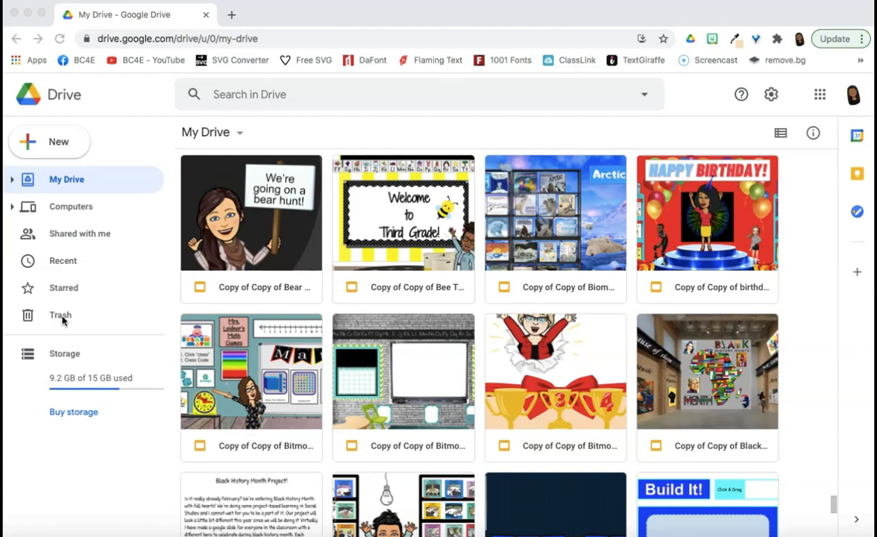
pyautogui.moveTo(74, 331)
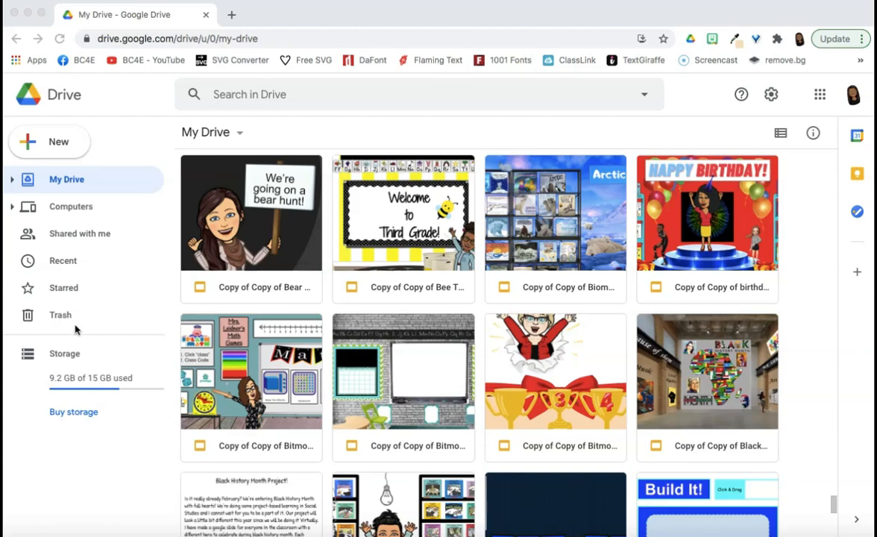